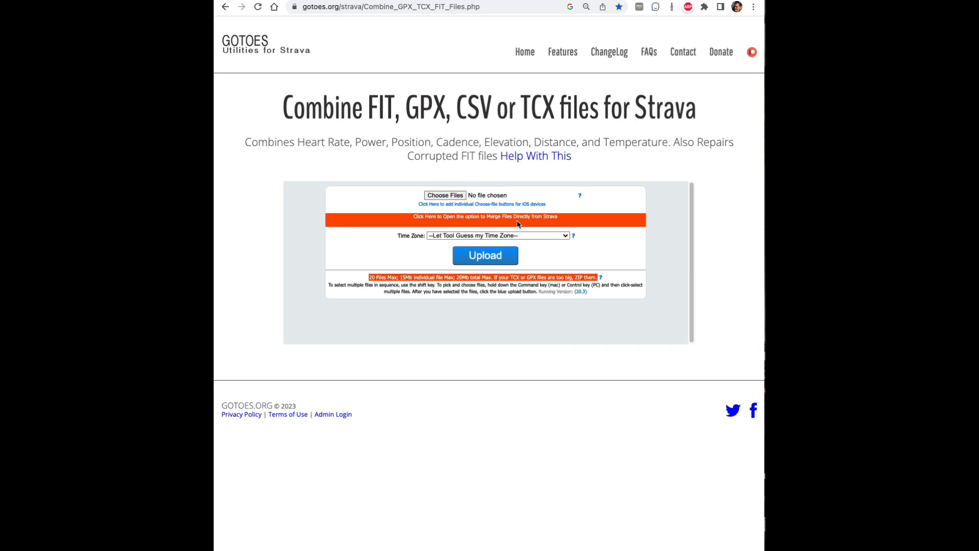
# Connect GOTOES to the Strava account and authorize its access to activities.
pyautogui.click(484, 216)
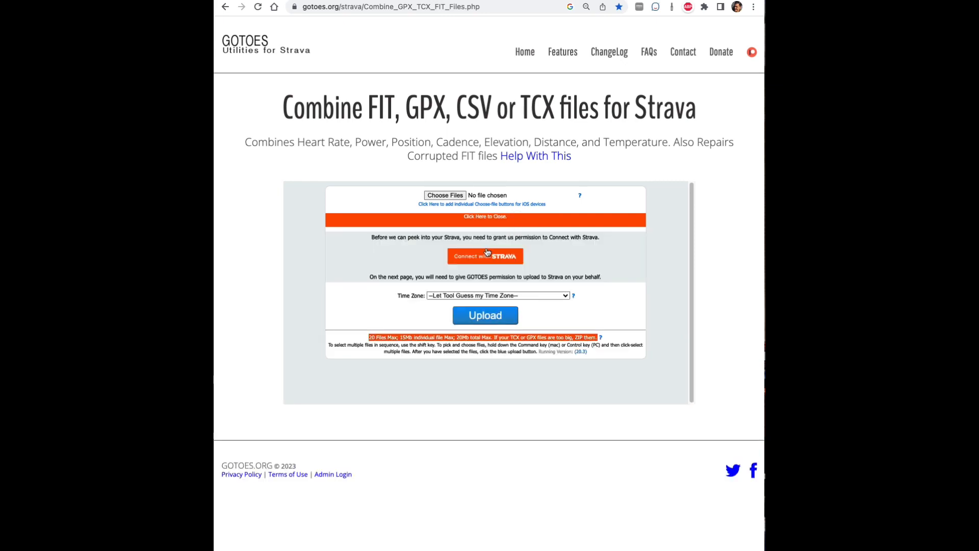
pyautogui.click(486, 256)
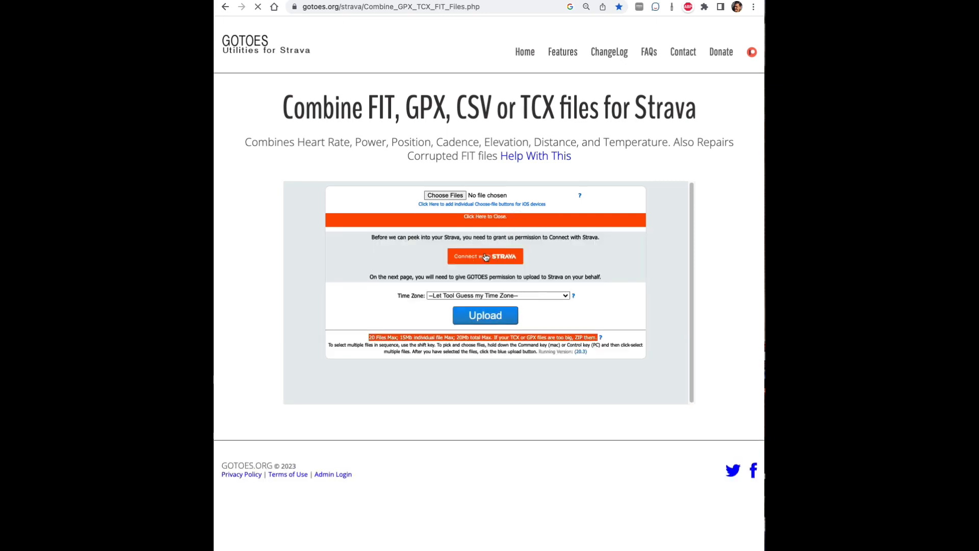
pyautogui.click(485, 256)
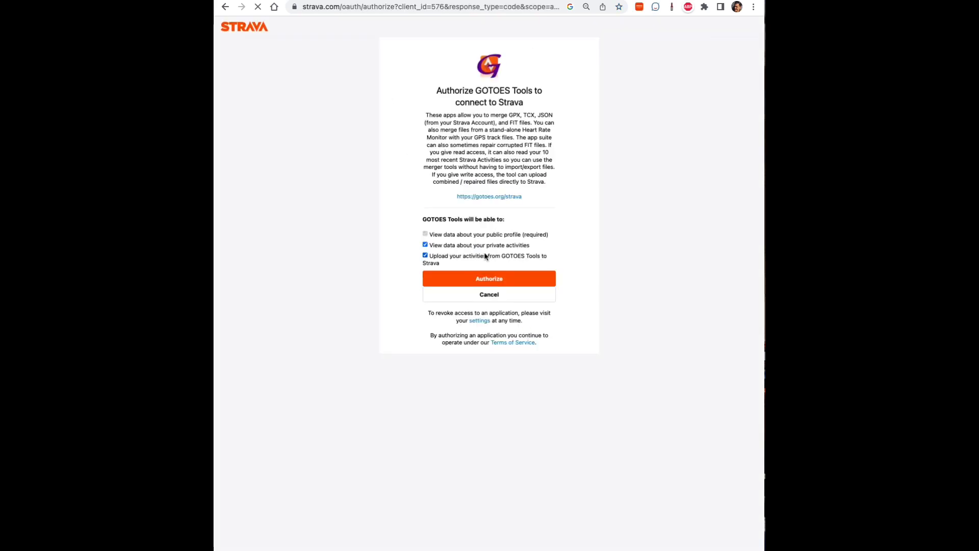
pyautogui.click(489, 278)
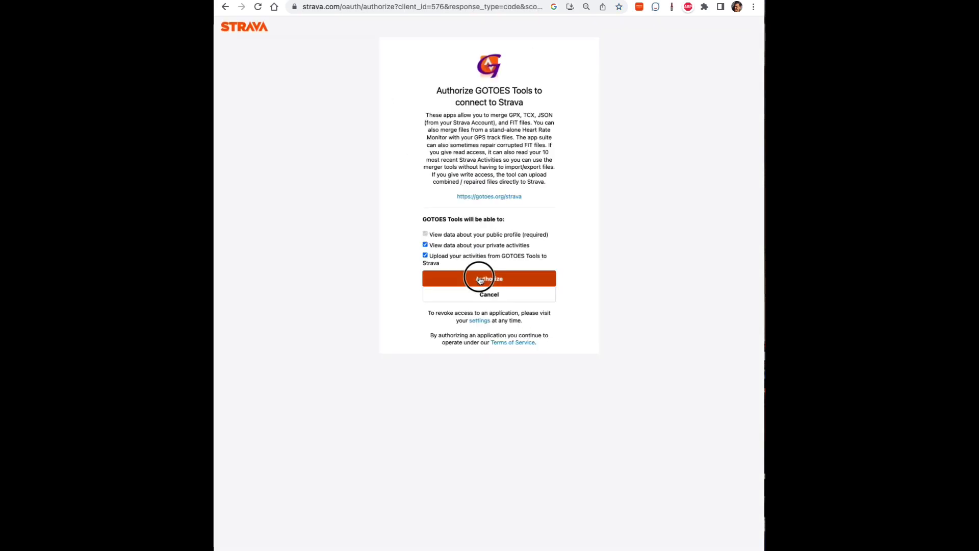
pyautogui.click(488, 278)
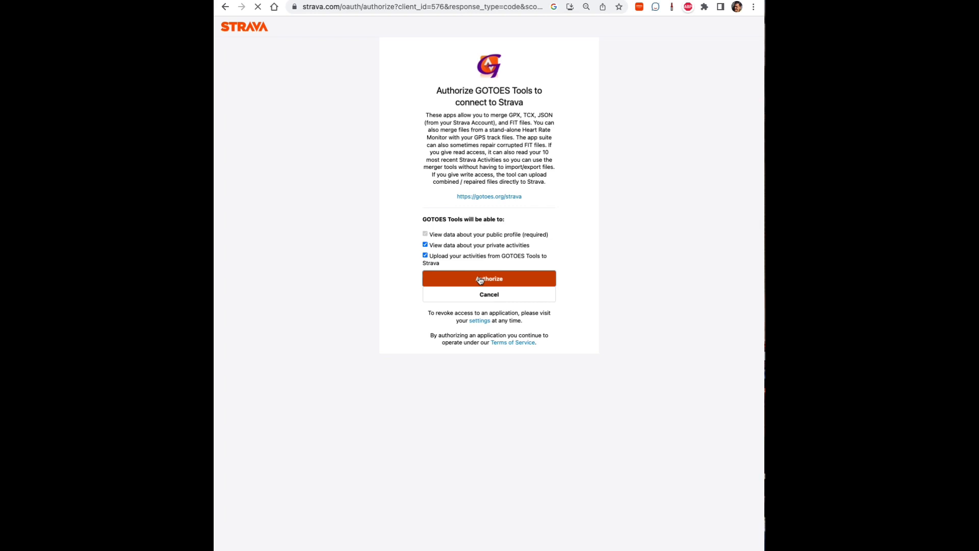
pyautogui.click(488, 278)
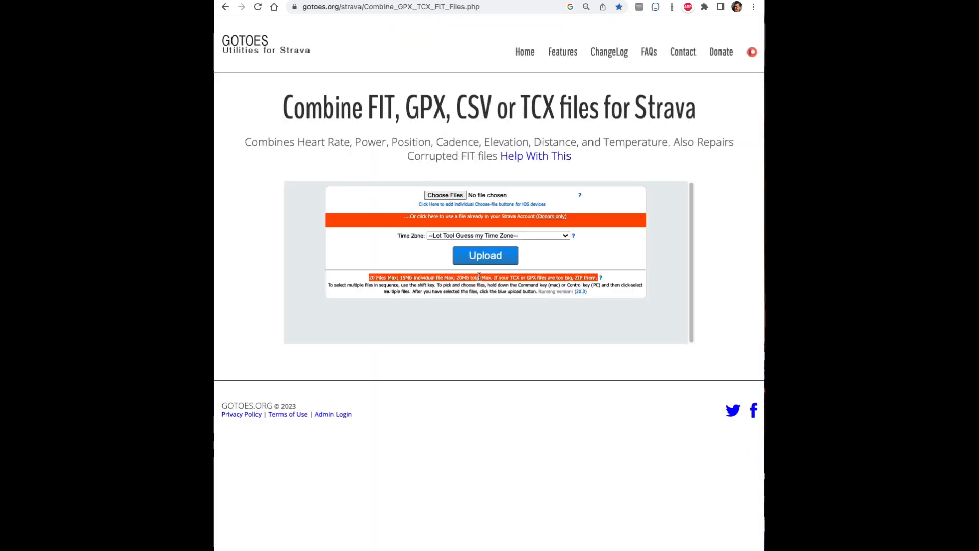
# Load the Afternoon Walk and Morning Walk activities from Strava for merging.
pyautogui.click(486, 216)
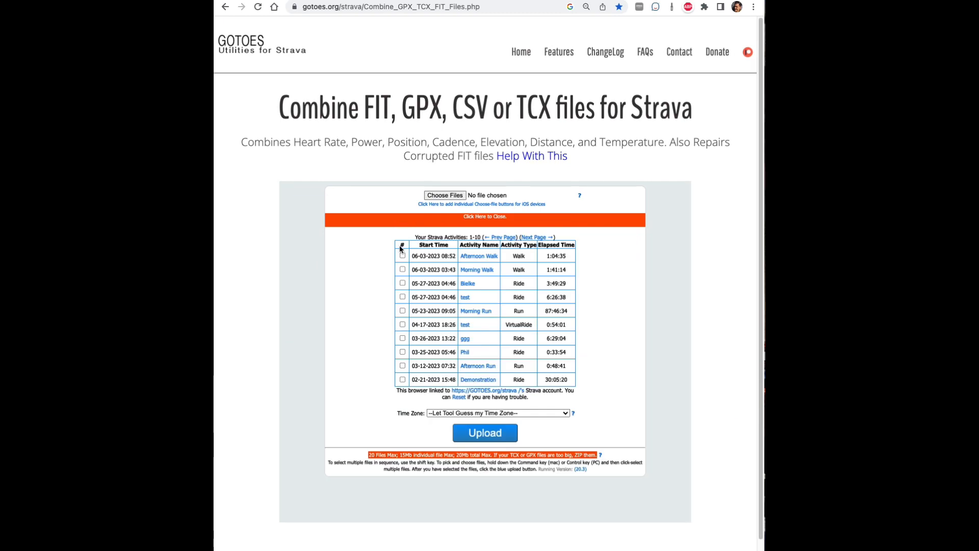
pyautogui.click(402, 255)
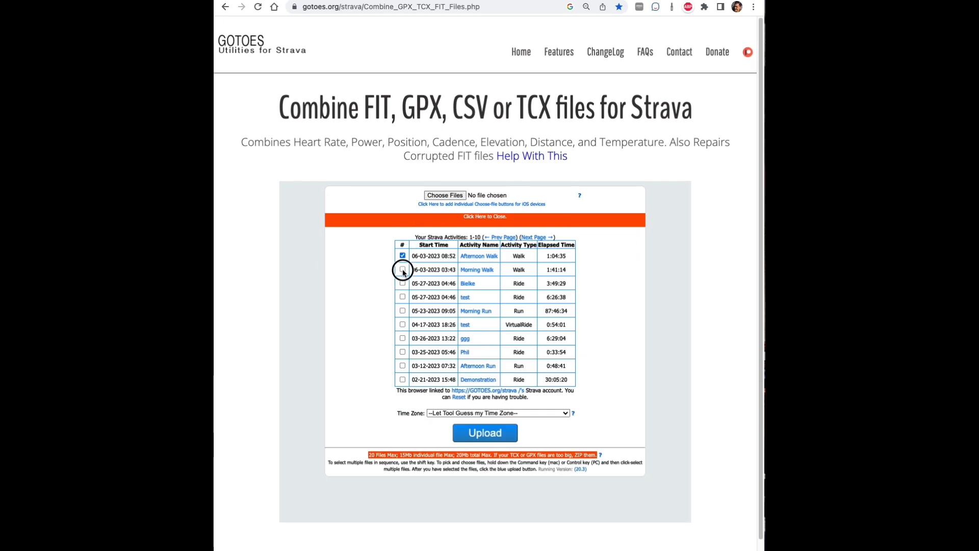
pyautogui.click(402, 269)
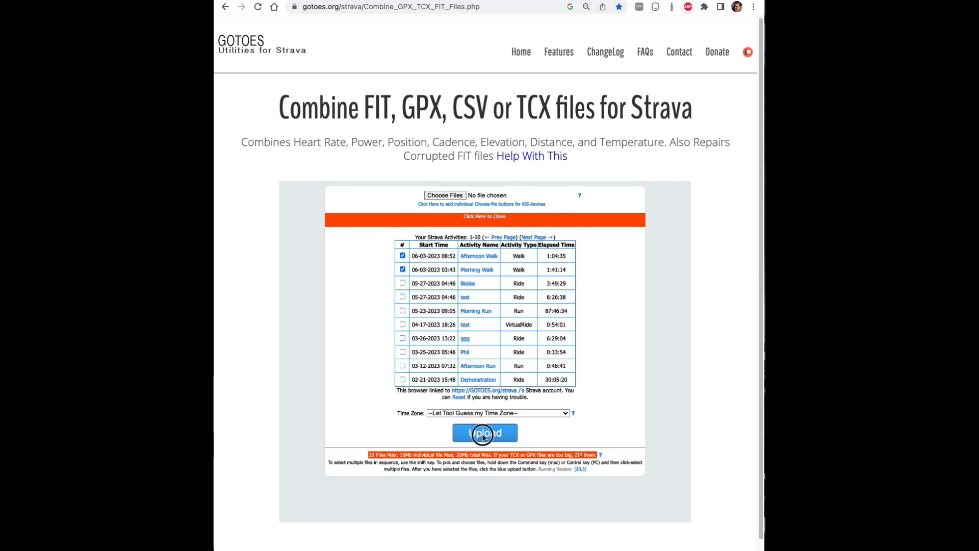
pyautogui.click(484, 432)
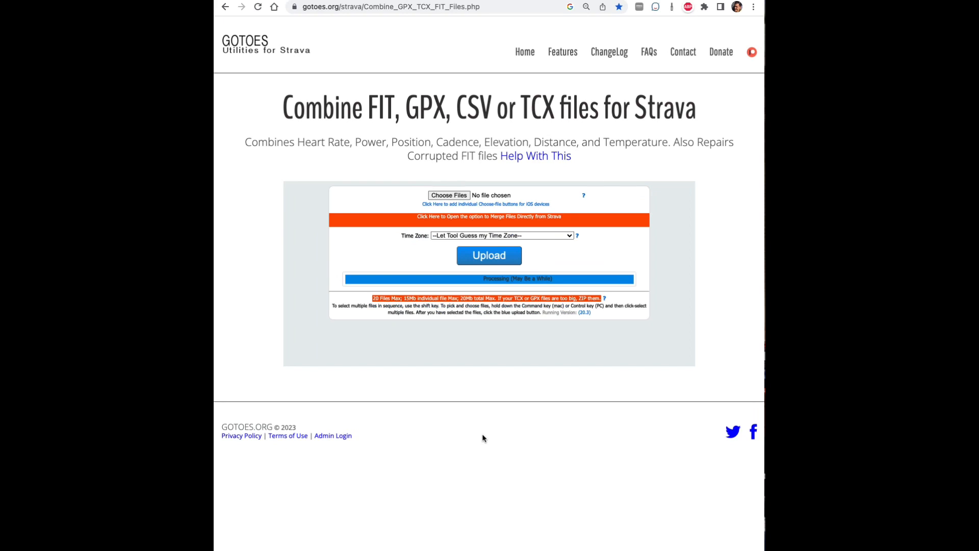
pyautogui.click(488, 255)
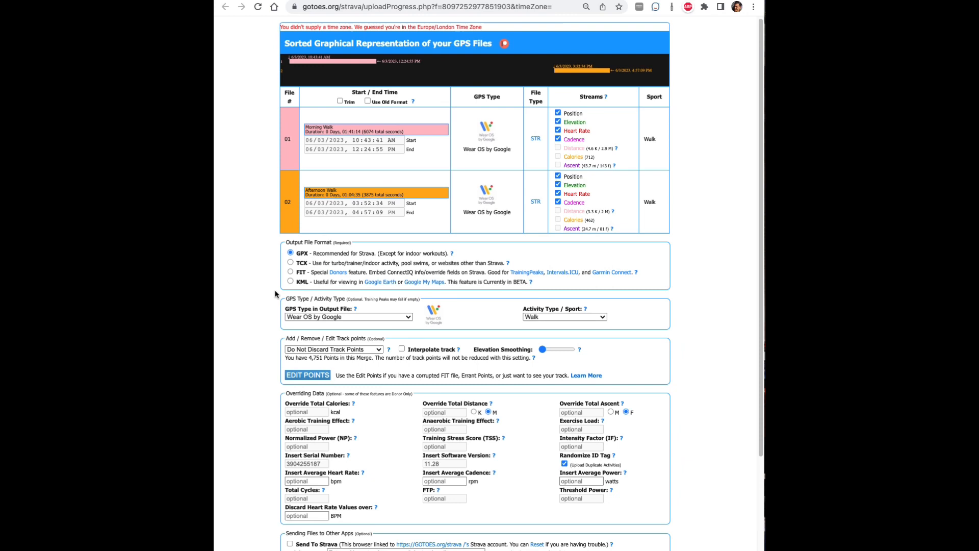
# Combine the walks into an activity named MergedTest with Send To Strava enabled.
pyautogui.scroll(-3)
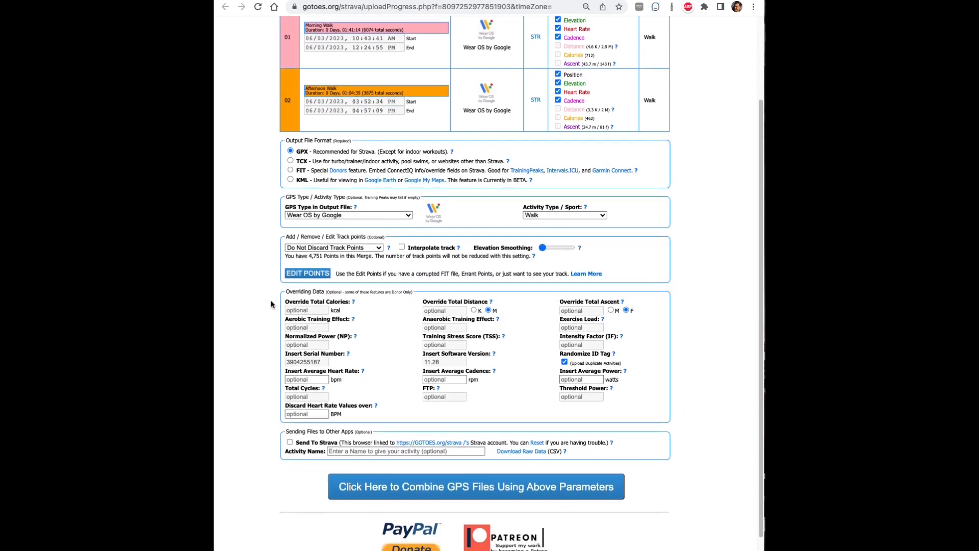
pyautogui.click(290, 441)
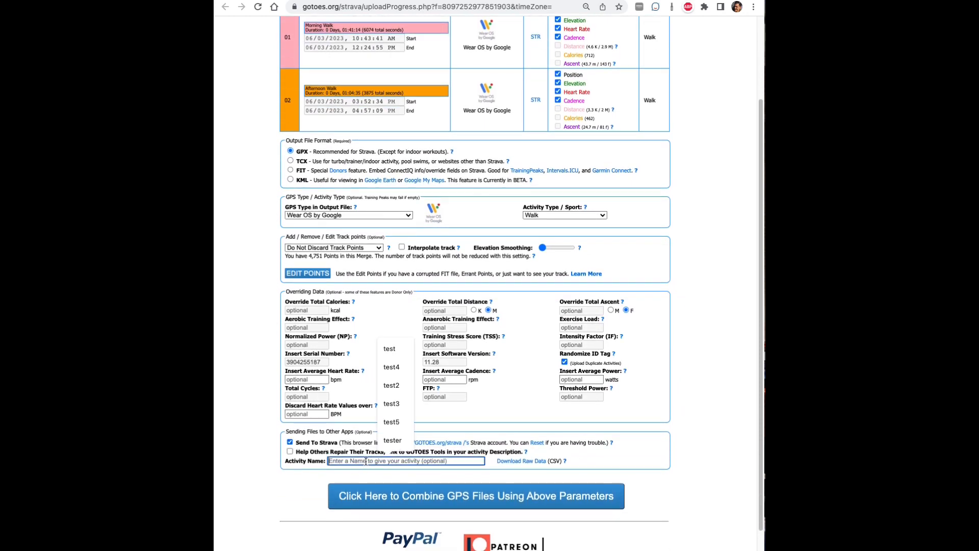
pyautogui.write('Merg')
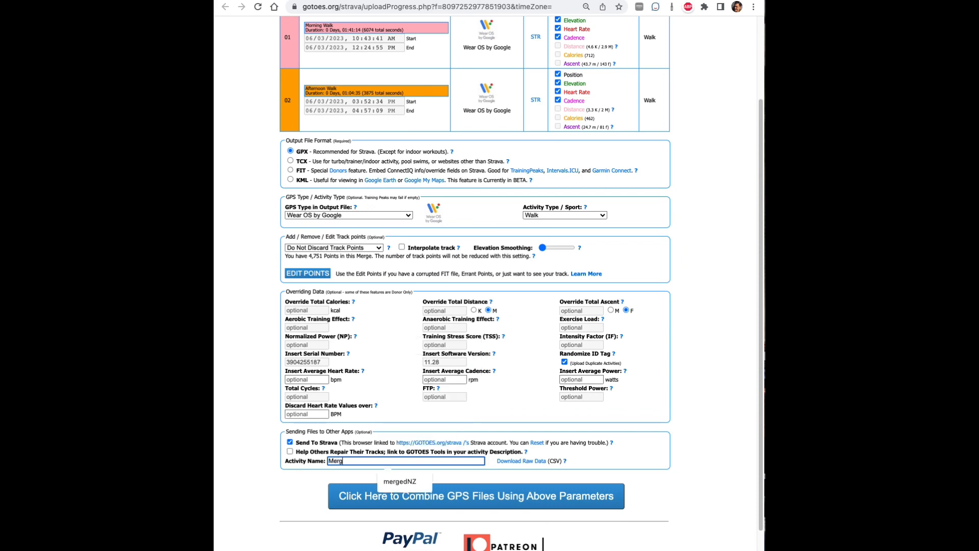
pyautogui.write('MergedTest')
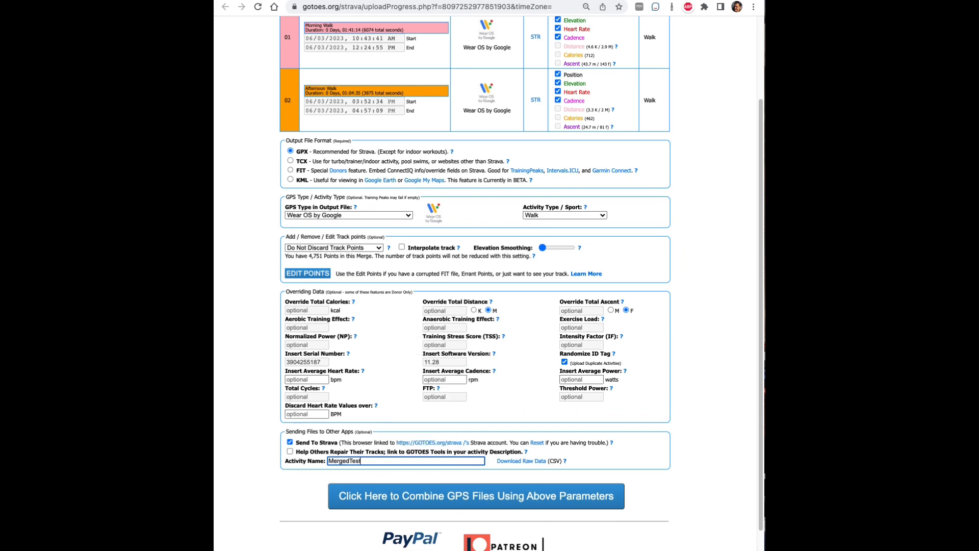
pyautogui.click(476, 495)
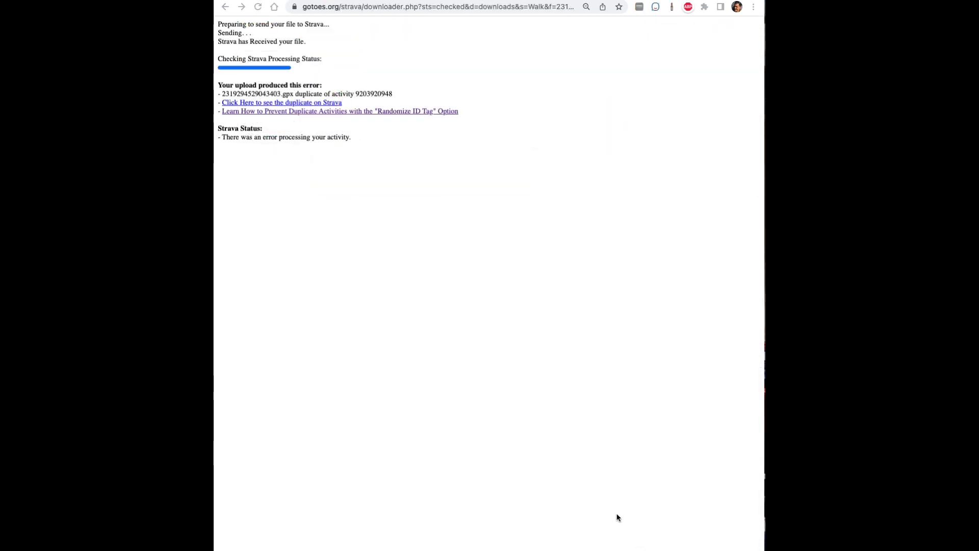
pyautogui.moveTo(410, 259)
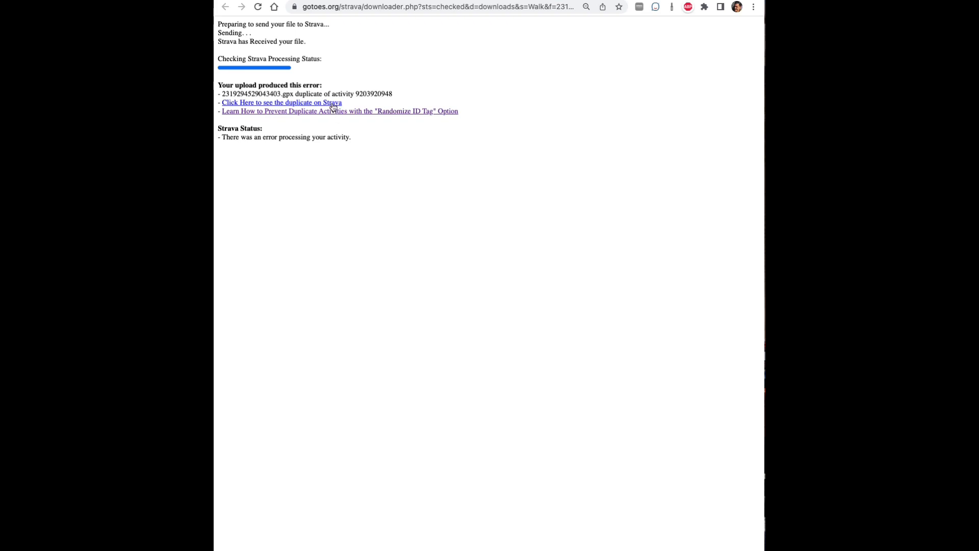
# Open the duplicate Morning Walk activity on Strava from the error page.
pyautogui.click(281, 102)
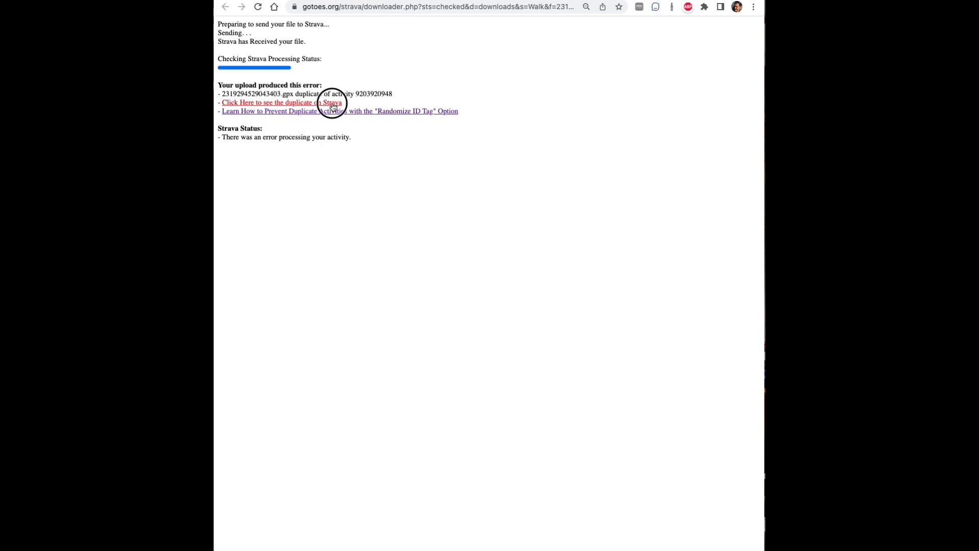
pyautogui.click(281, 102)
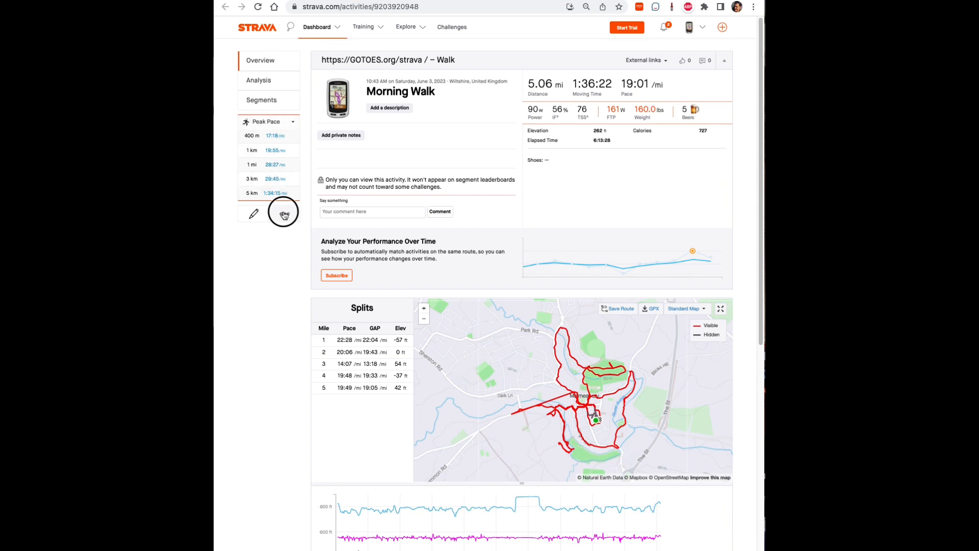
# Delete the original Morning Walk activity on Strava and confirm.
pyautogui.click(285, 213)
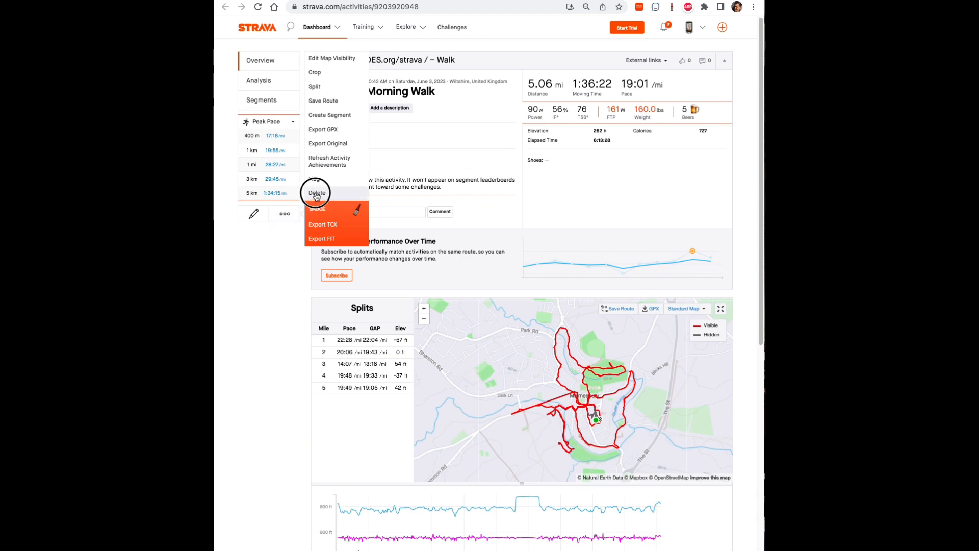
pyautogui.click(316, 193)
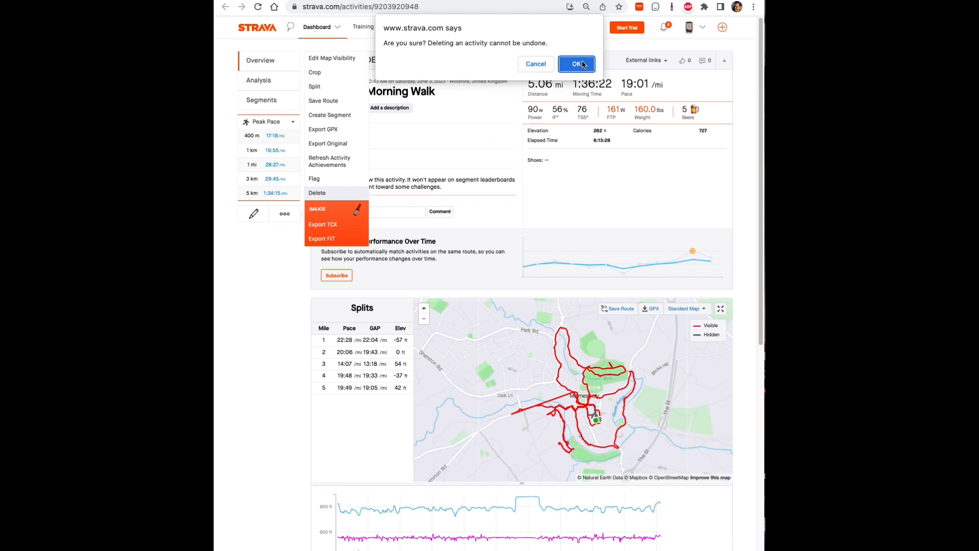
pyautogui.click(575, 63)
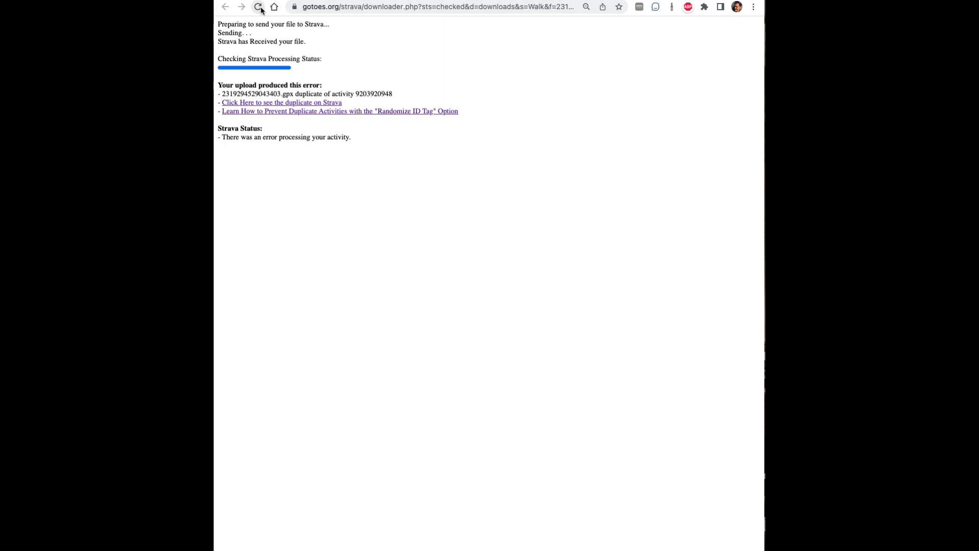
# Reload the GOTOES downloader page to resubmit the merged walk to Strava.
pyautogui.click(258, 7)
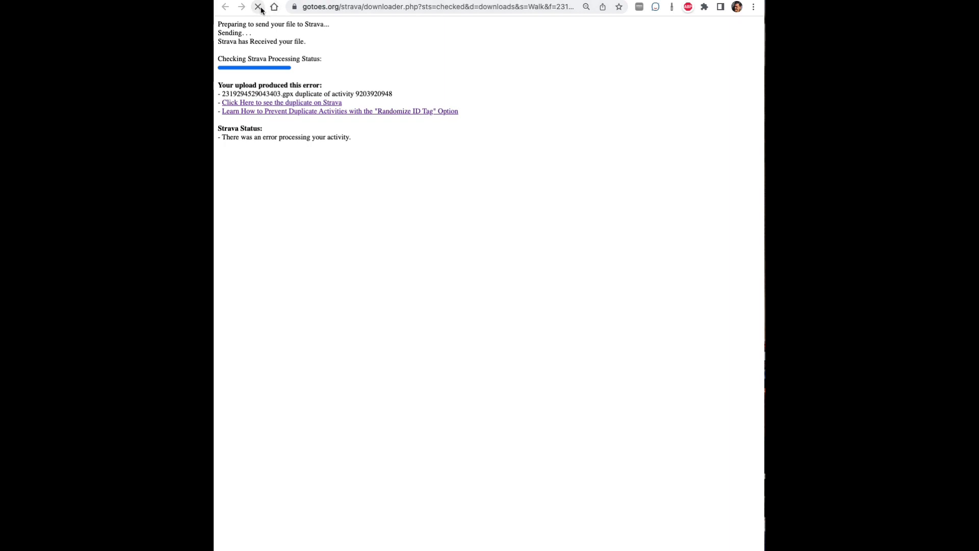
pyautogui.click(258, 7)
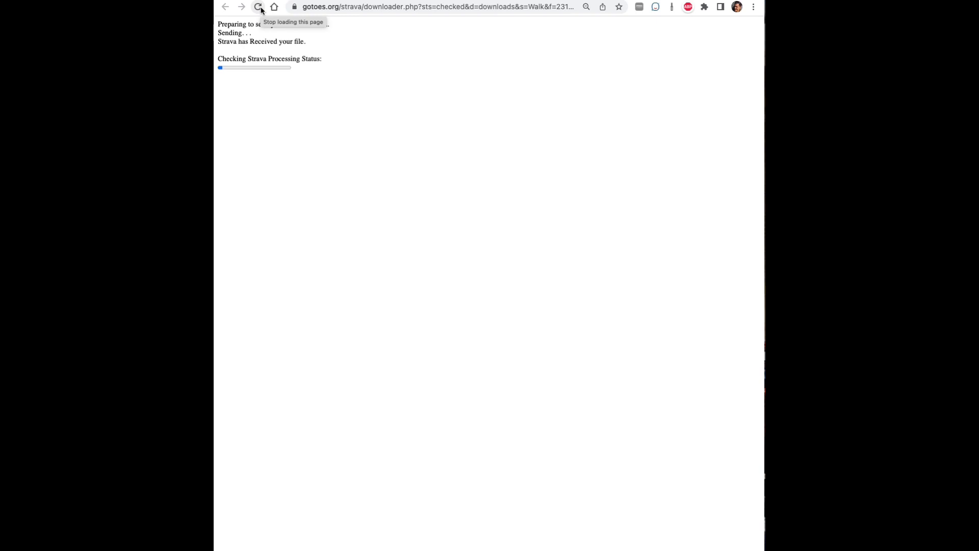